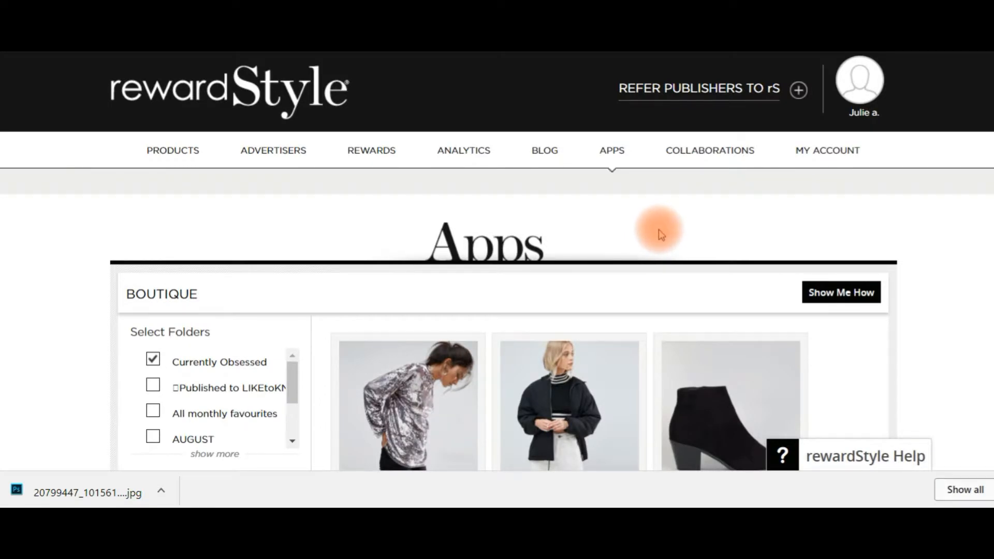
- Open the Money Spot app from the APPS menu in rewardStyle
click(611, 150)
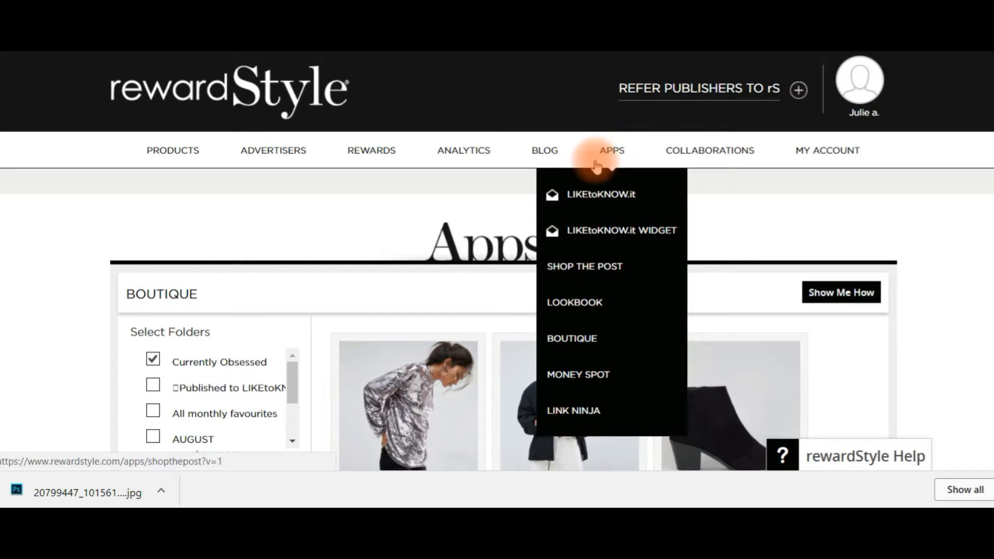
click(578, 375)
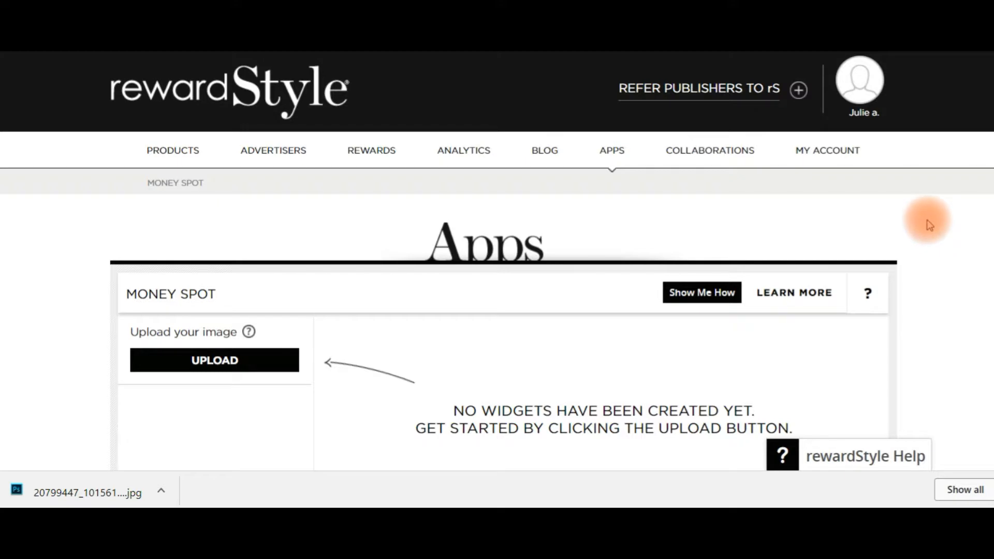
mouse_move(933, 223)
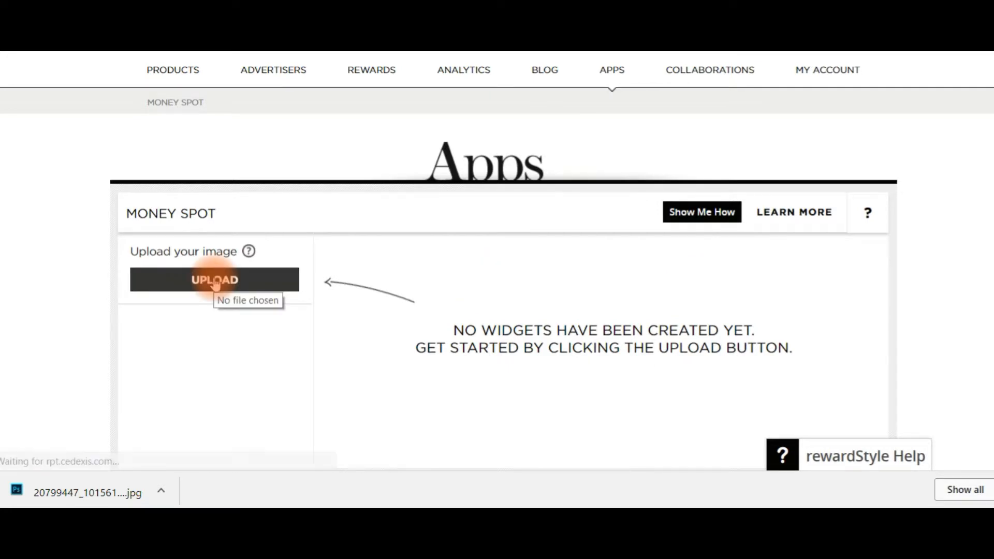
- Upload the sunglasses selfie into the new widget and set its width to 800 px
click(213, 280)
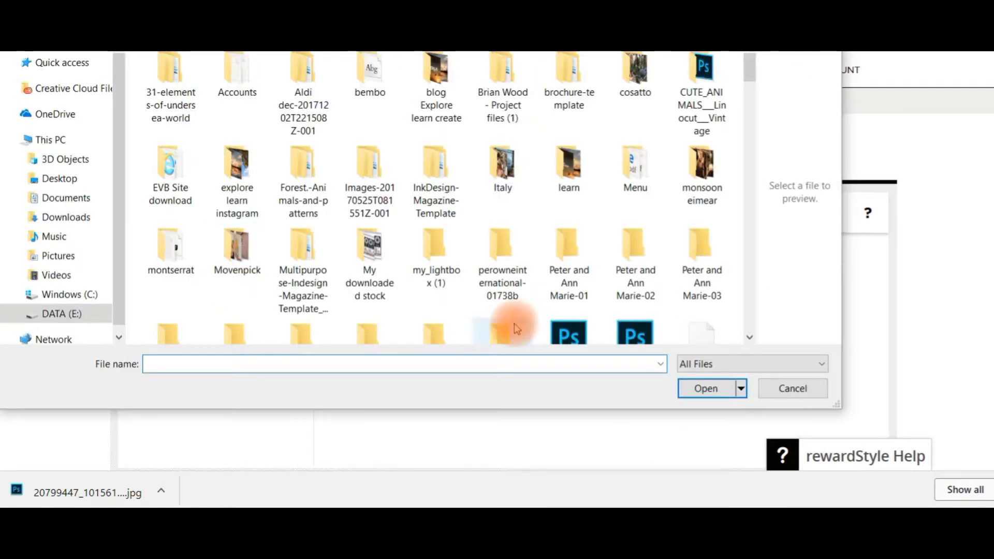
click(706, 389)
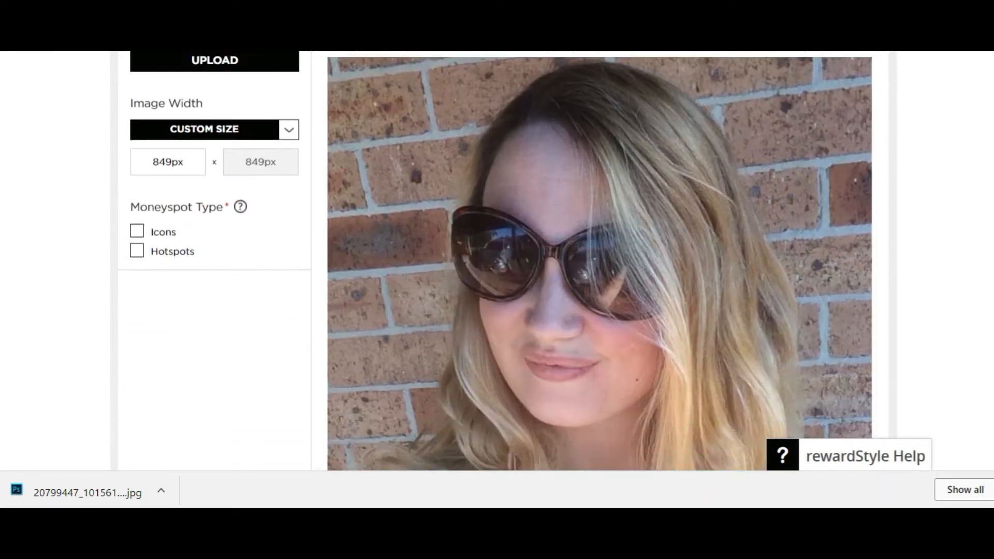
scroll(up, 3)
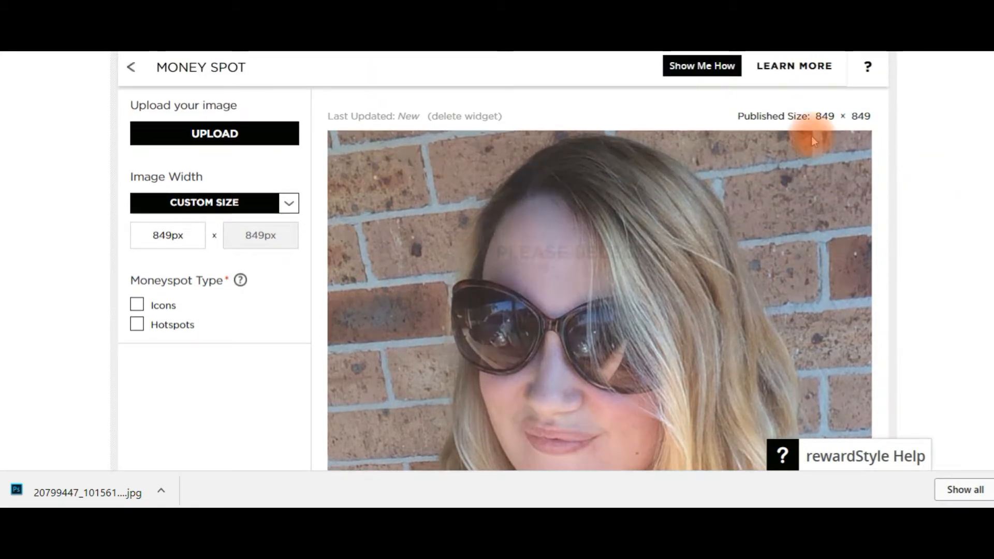
mouse_move(184, 228)
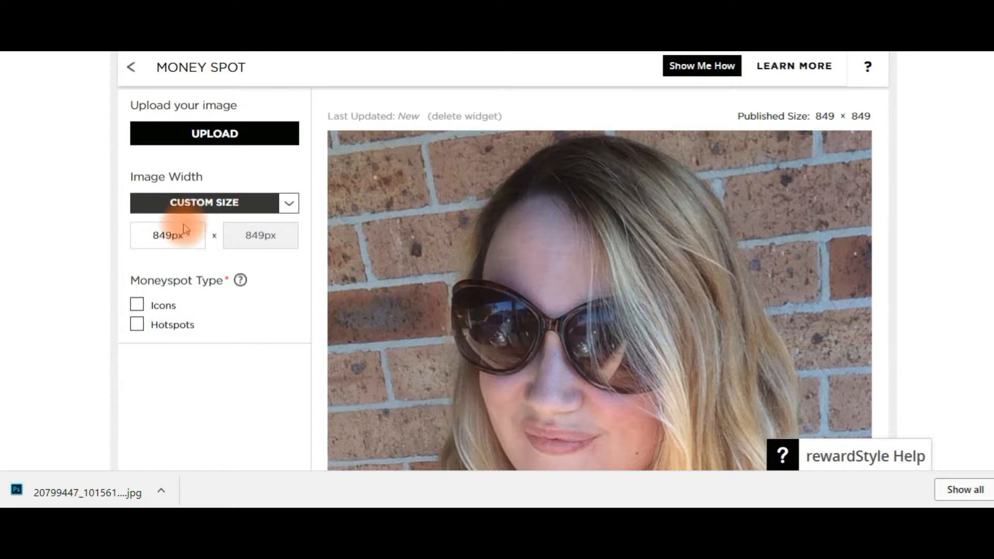
triple_click(168, 235)
text(800)
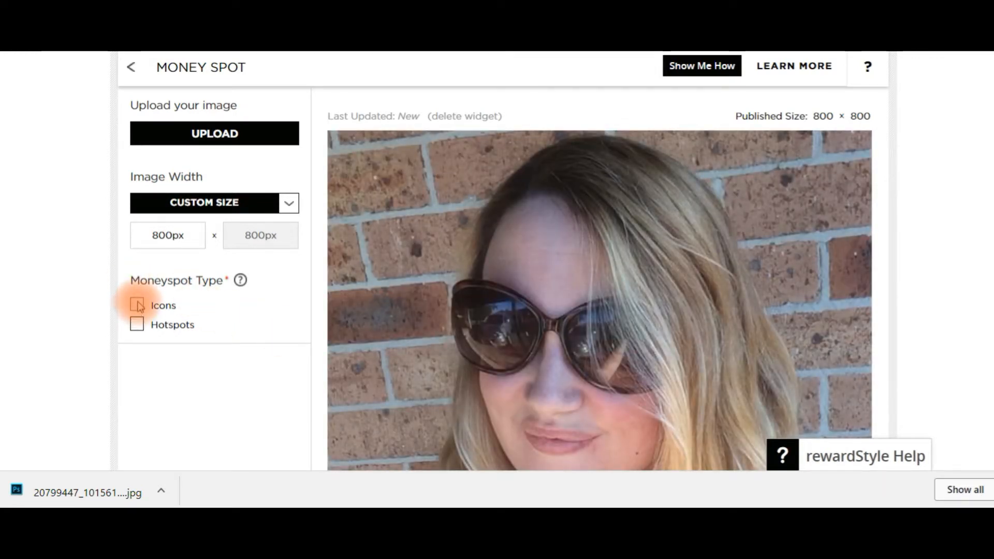
- Choose the Icons type and tag the sunglasses with a product found by searching 'Sung'
click(136, 304)
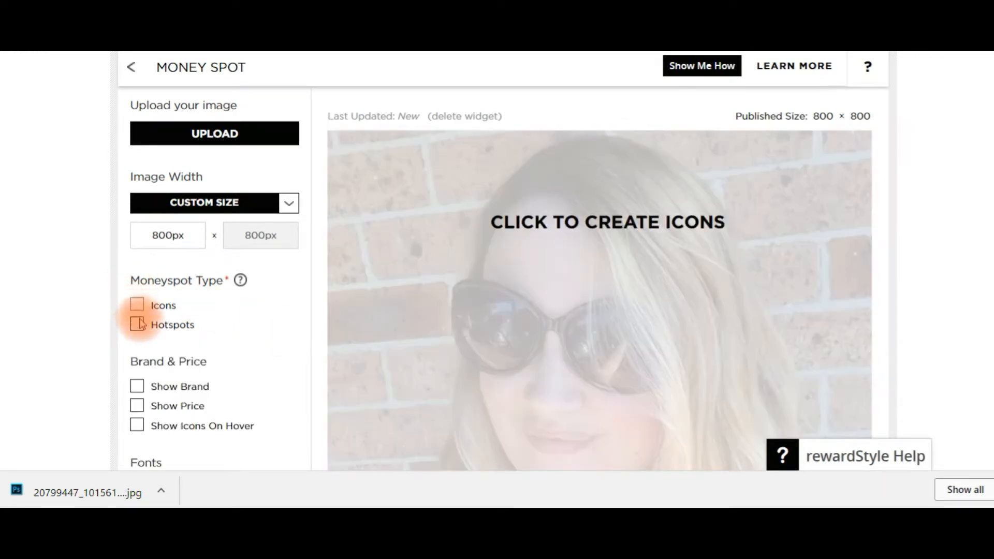
click(137, 304)
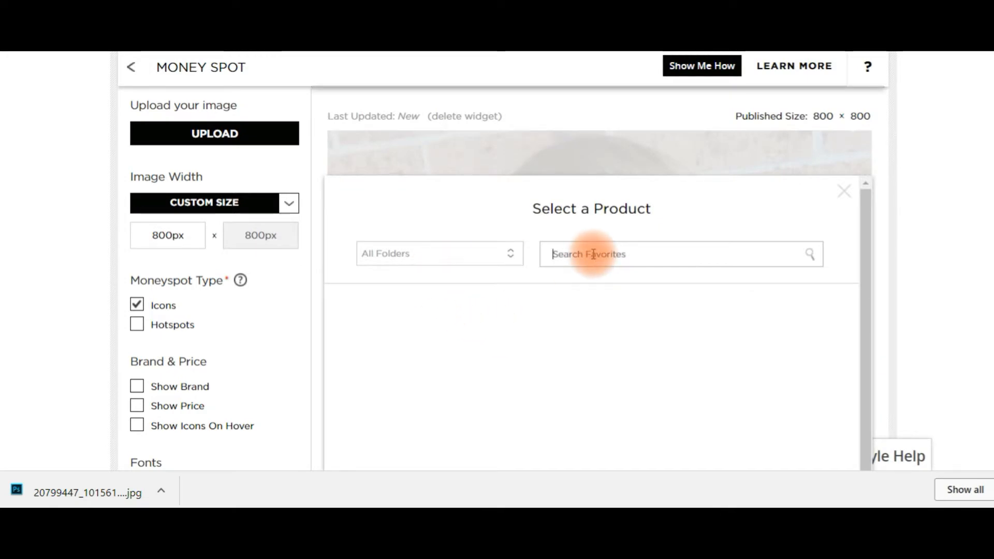
text(Sung)
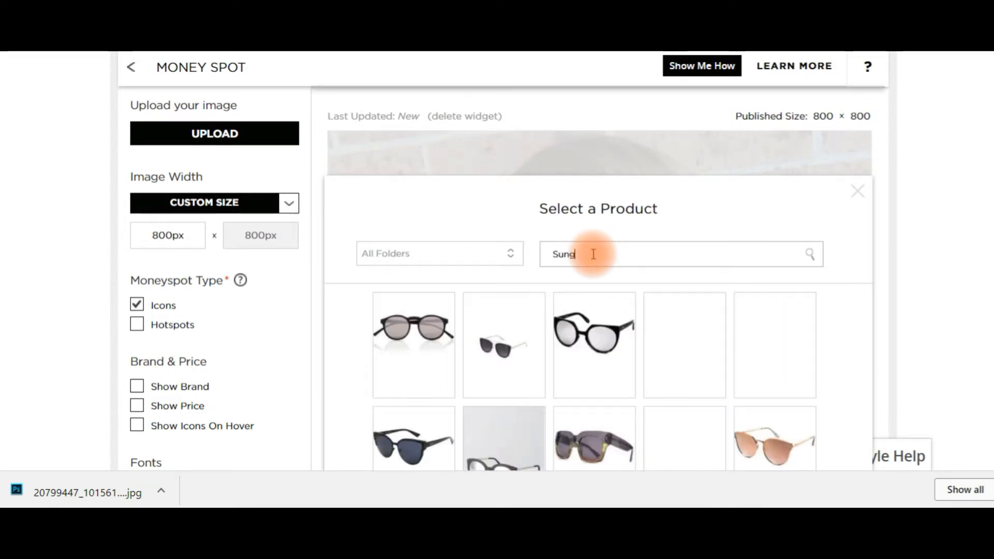
mouse_move(593, 326)
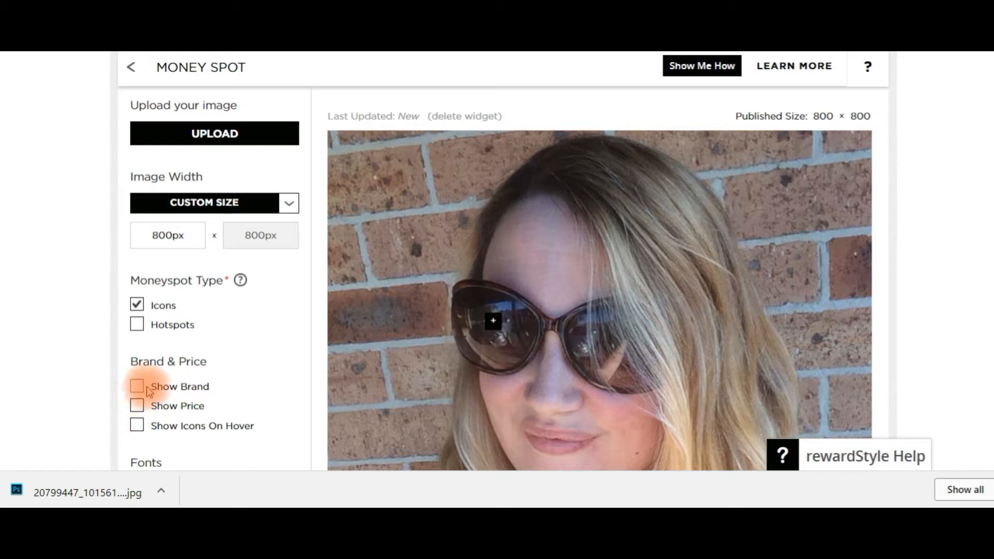
mouse_move(179, 386)
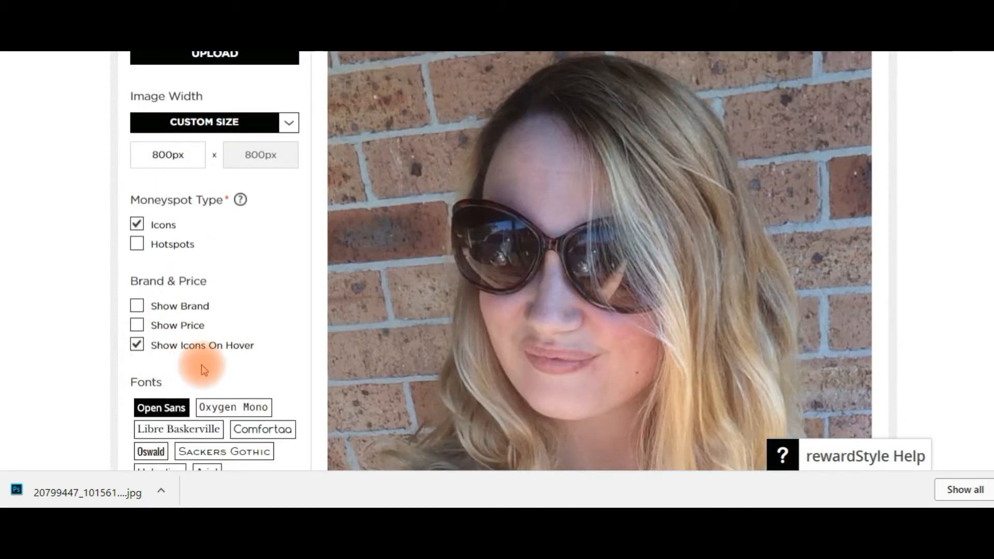
- Enable Show Icons On Hover, Show Brand and Show Price, then untick the Icons type
click(501, 244)
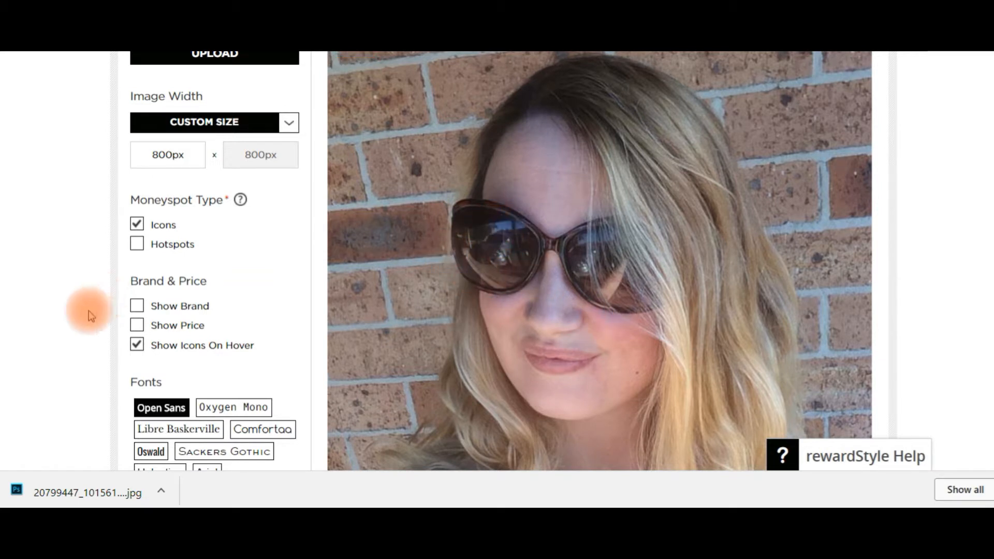
click(136, 306)
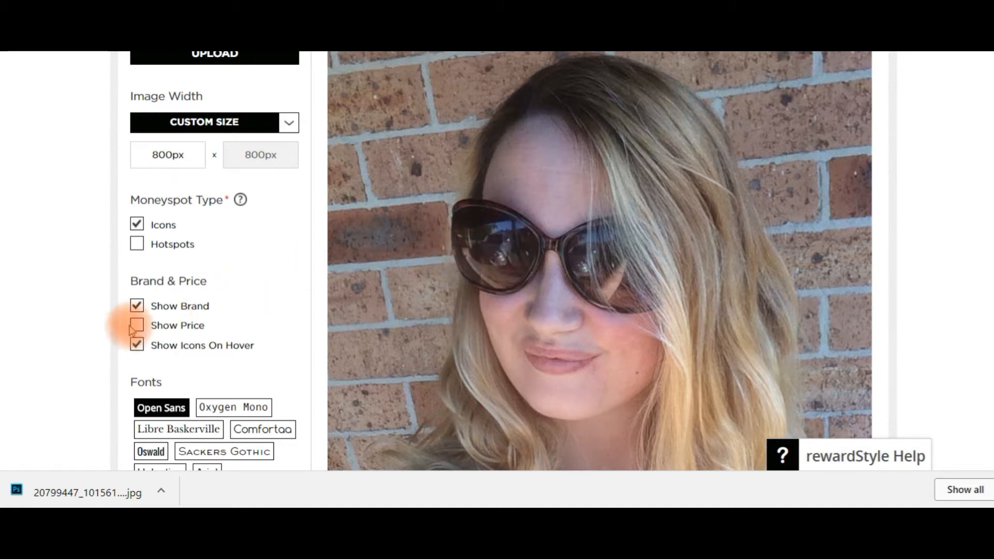
click(137, 325)
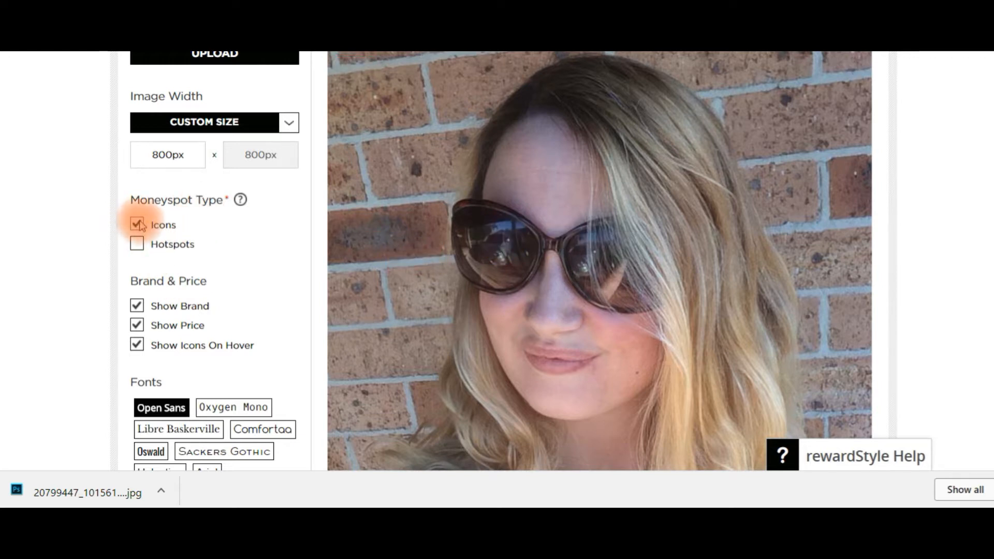
click(137, 245)
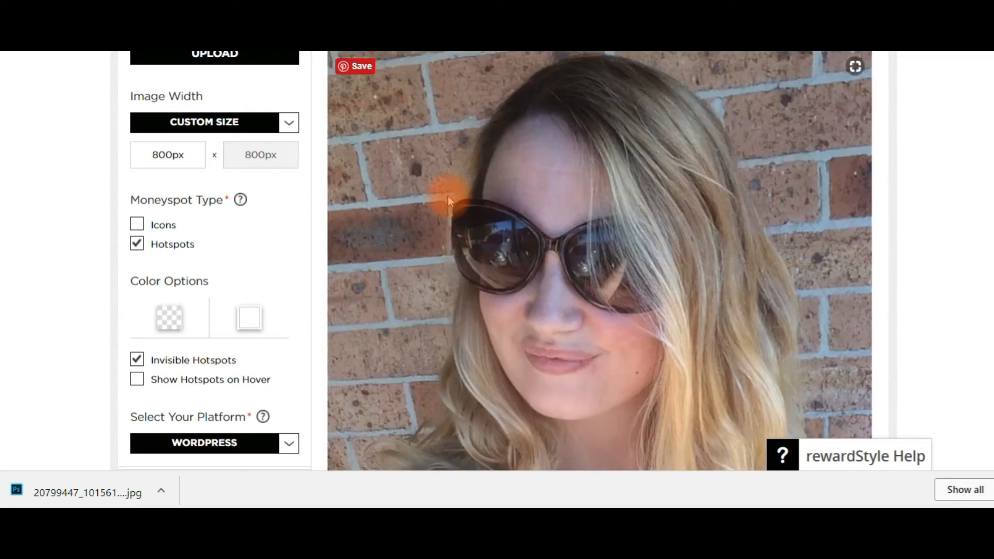
- Add a second hotspot on the selfie, then save the widget and copy its WordPress shortcode
scroll(down, 3)
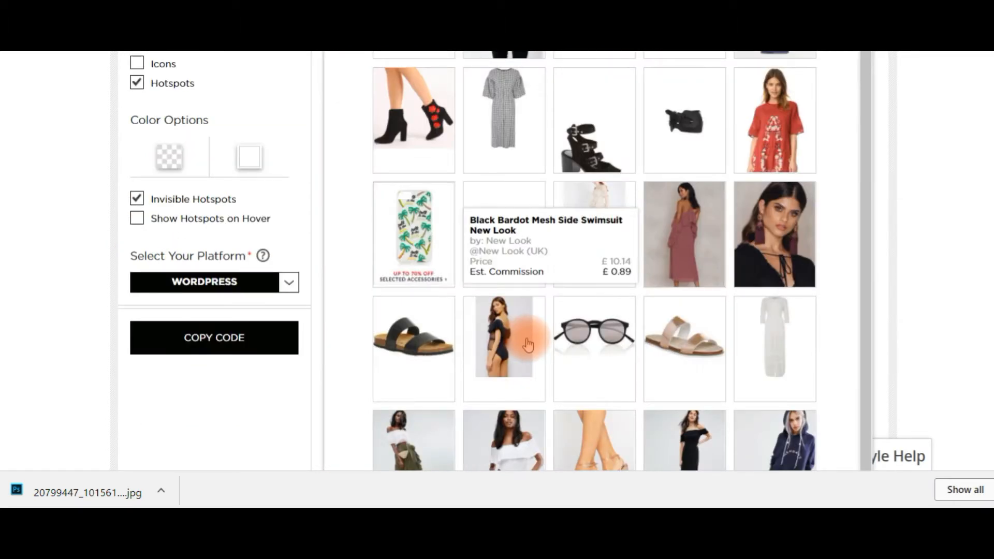
click(503, 335)
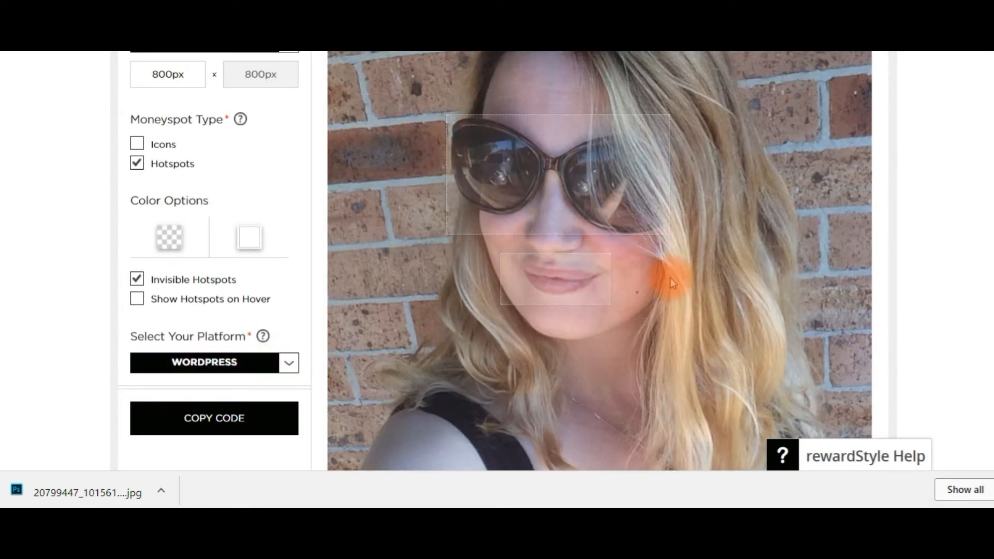
scroll(down, 3)
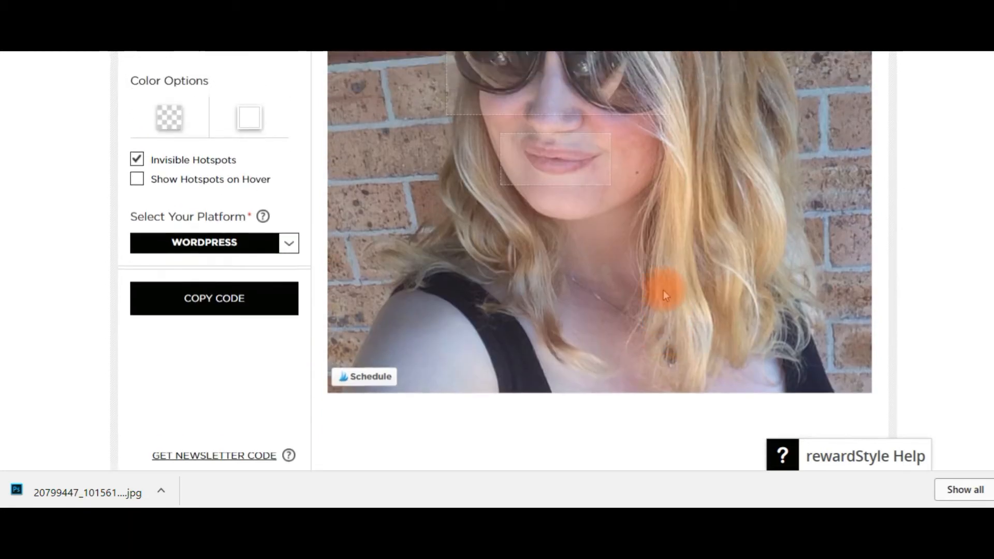
scroll(up, 3)
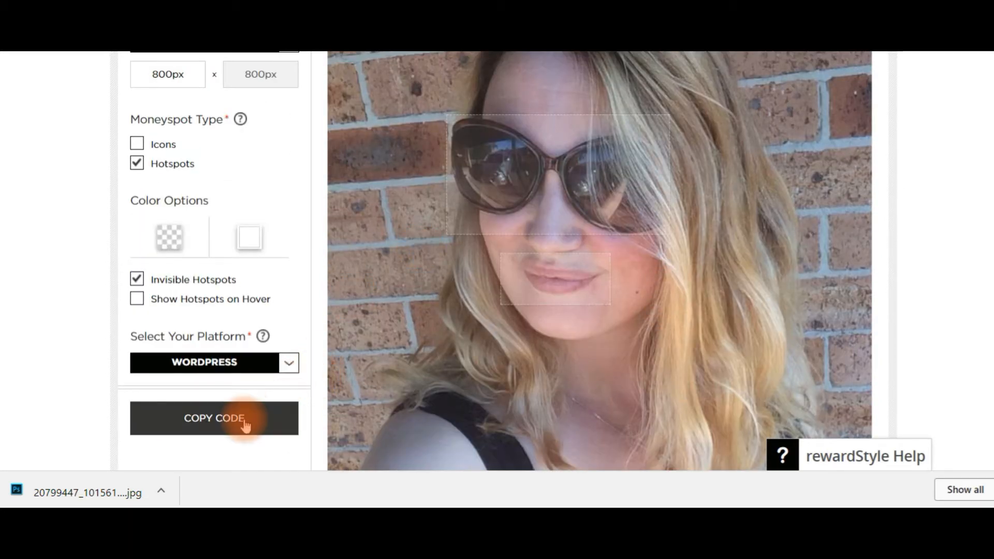
click(214, 417)
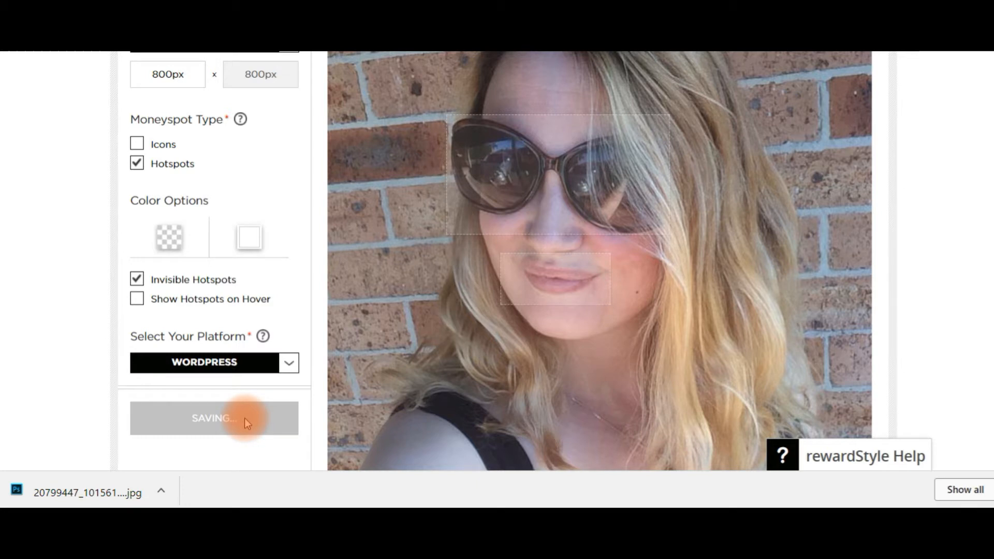
click(214, 418)
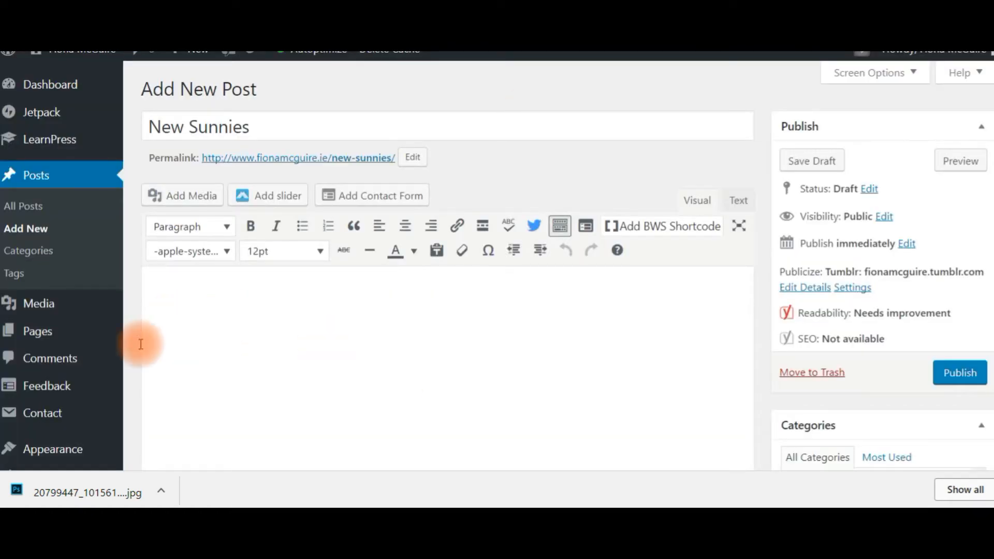
- Paste the shortcode into the 'New Sunnies' post body and preview the post
right_click(241, 310)
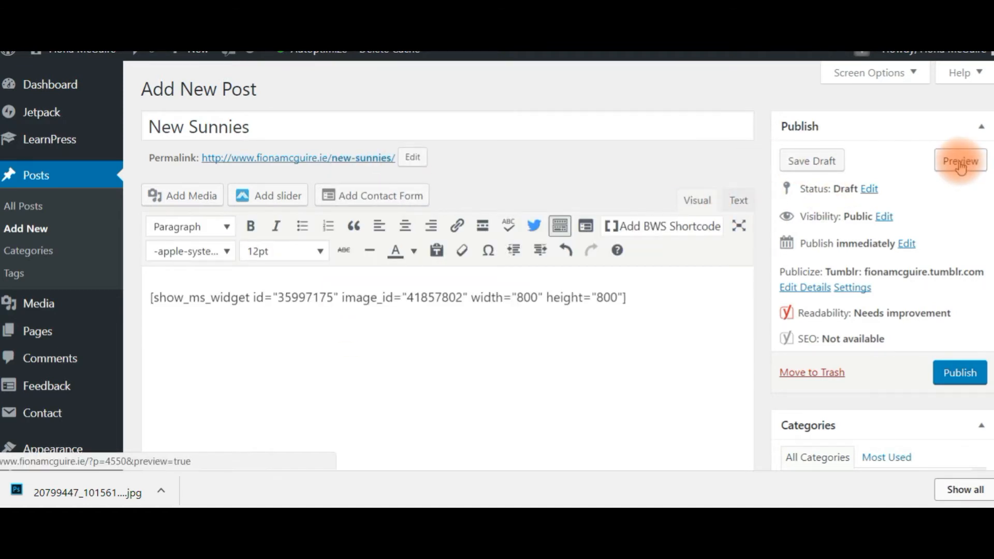
click(959, 160)
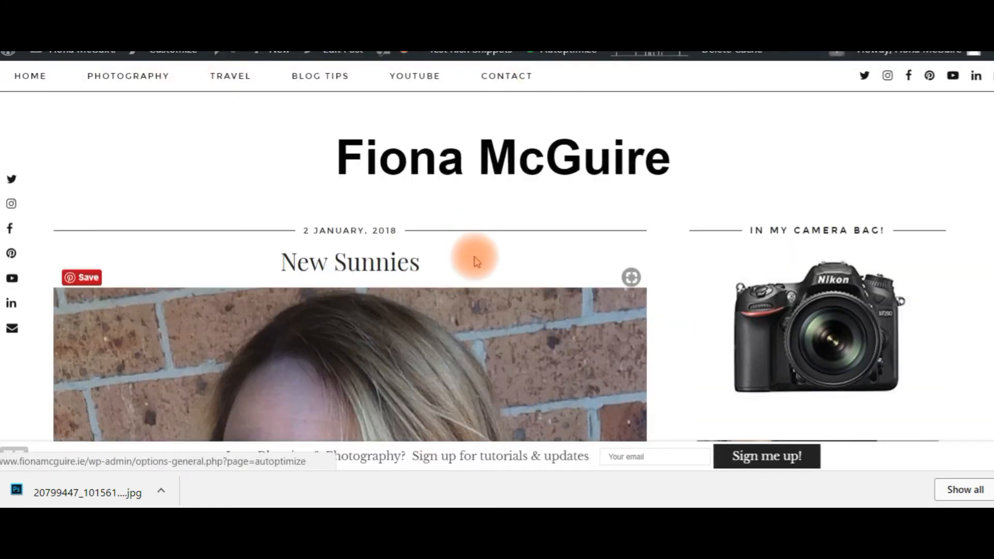
scroll(down, 3)
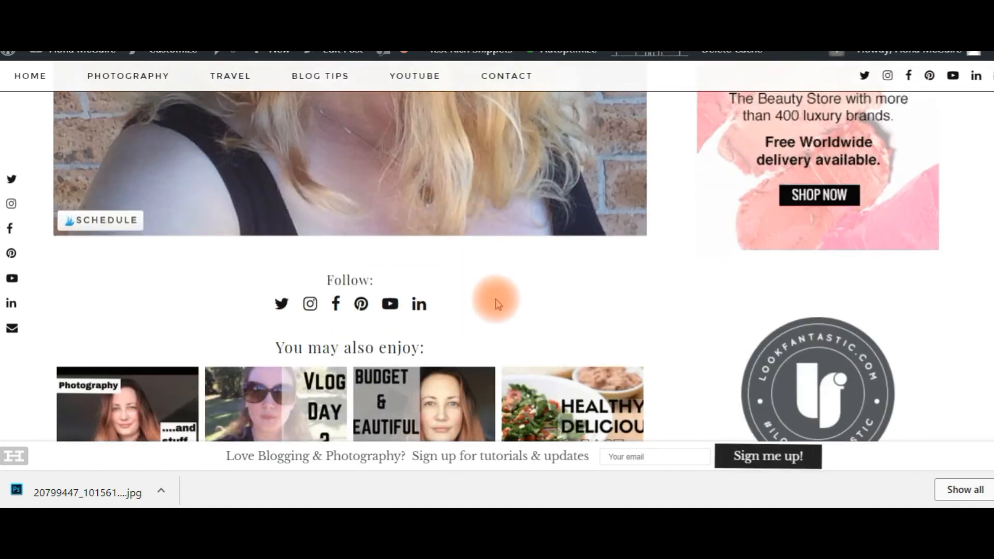
scroll(up, 3)
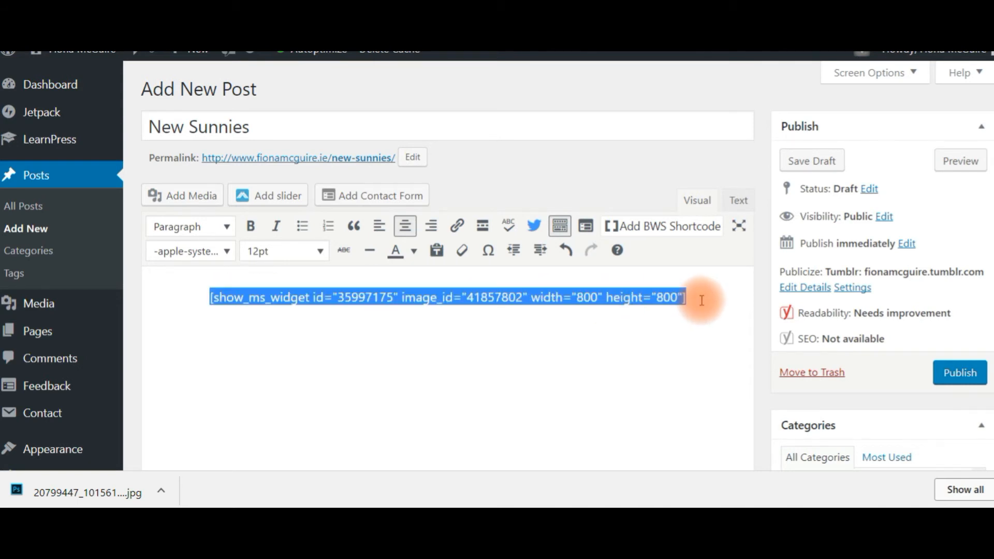
mouse_move(615, 231)
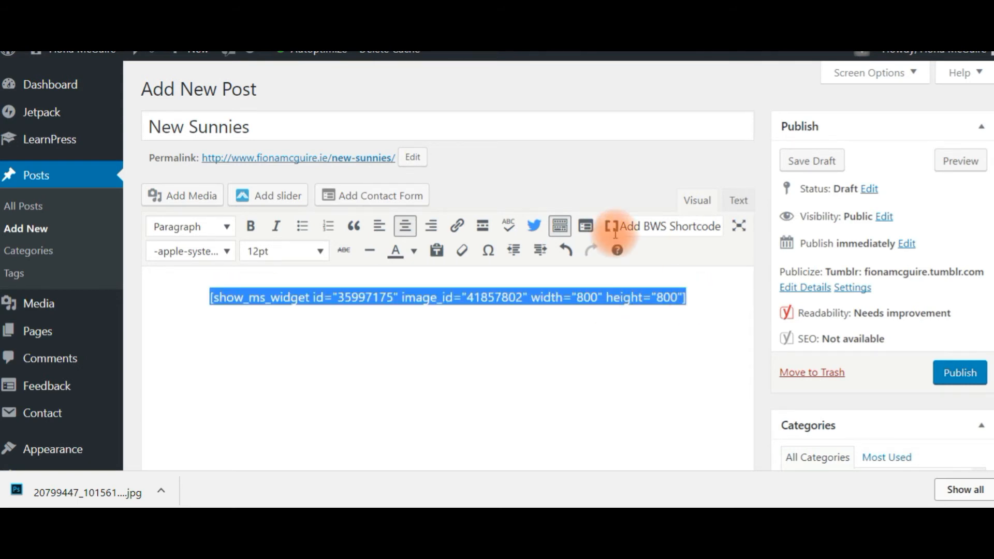
mouse_move(541, 327)
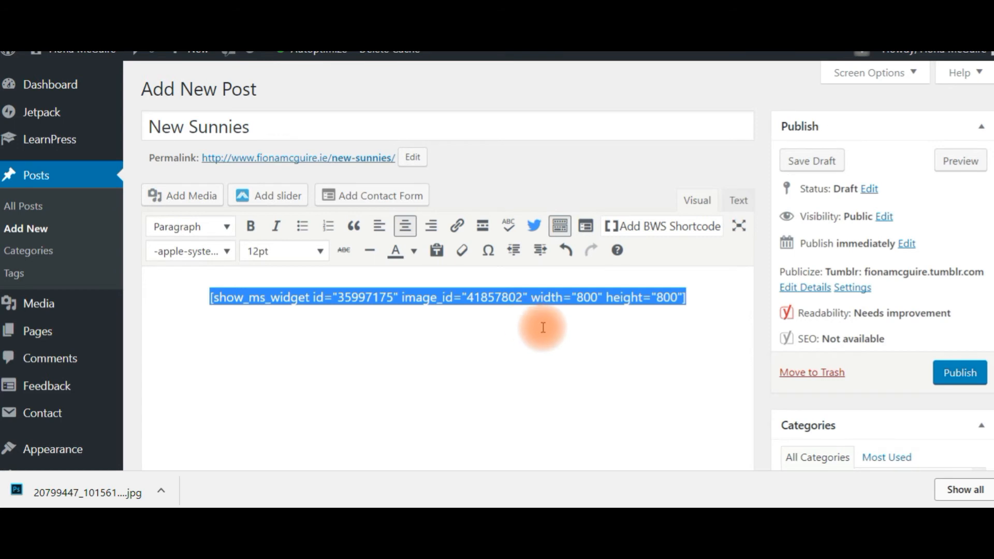
mouse_move(713, 341)
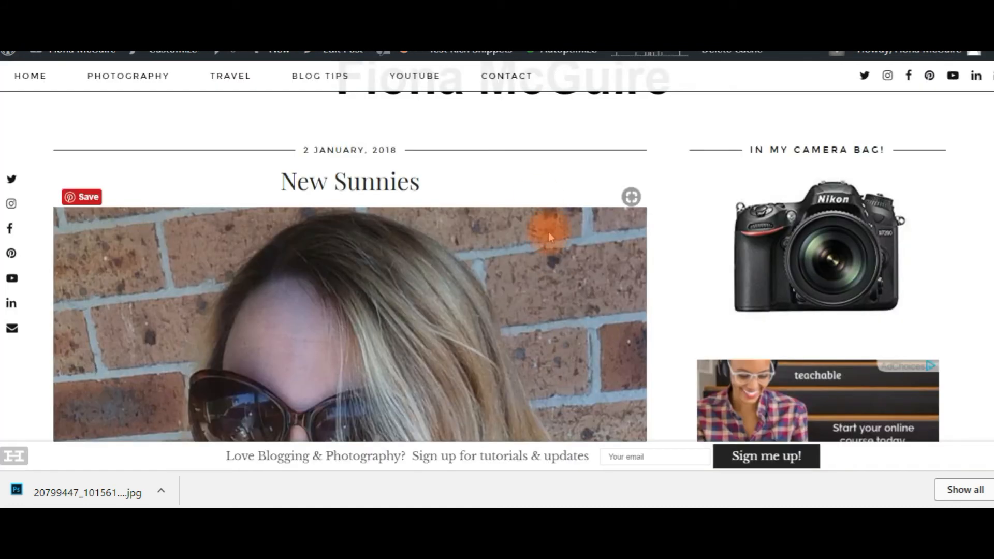
scroll(down, 3)
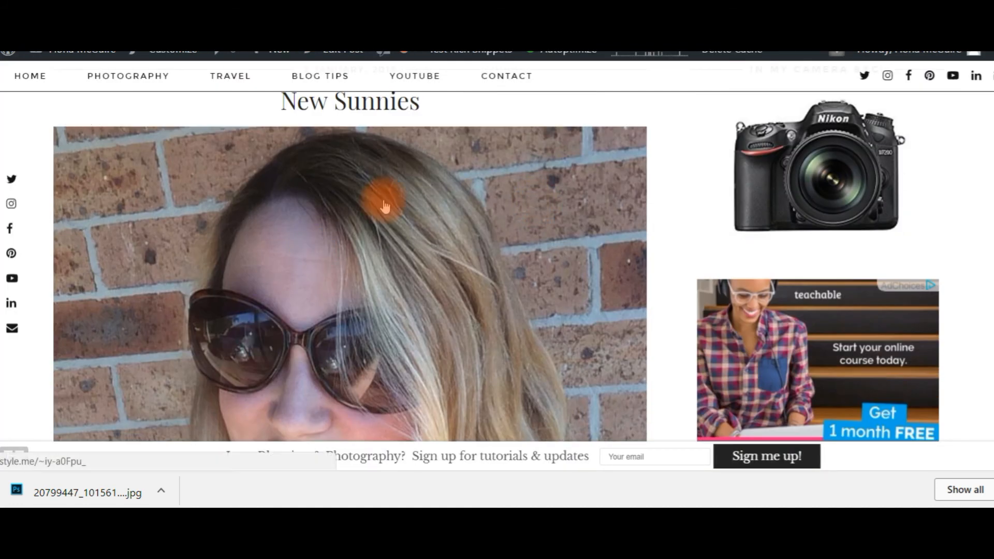
scroll(down, 3)
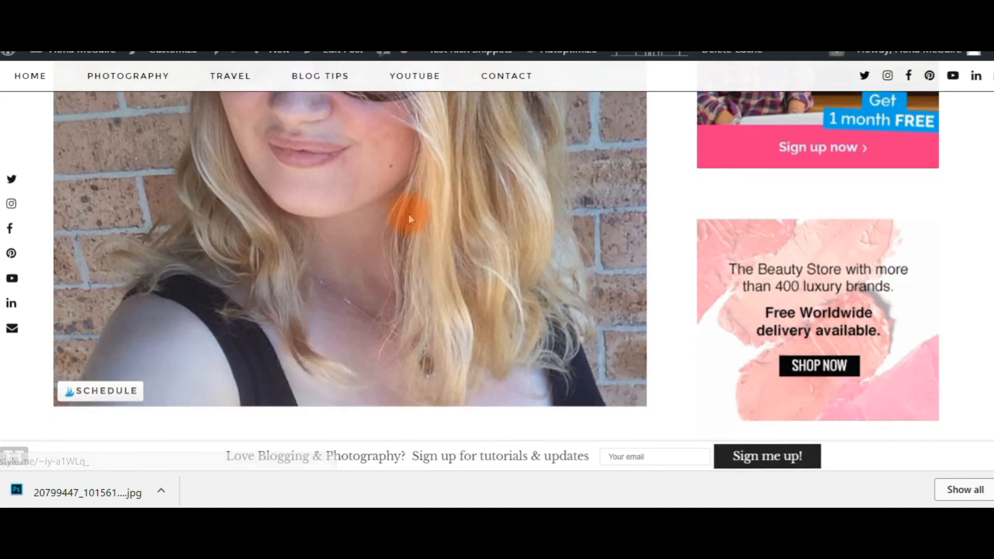
scroll(up, 3)
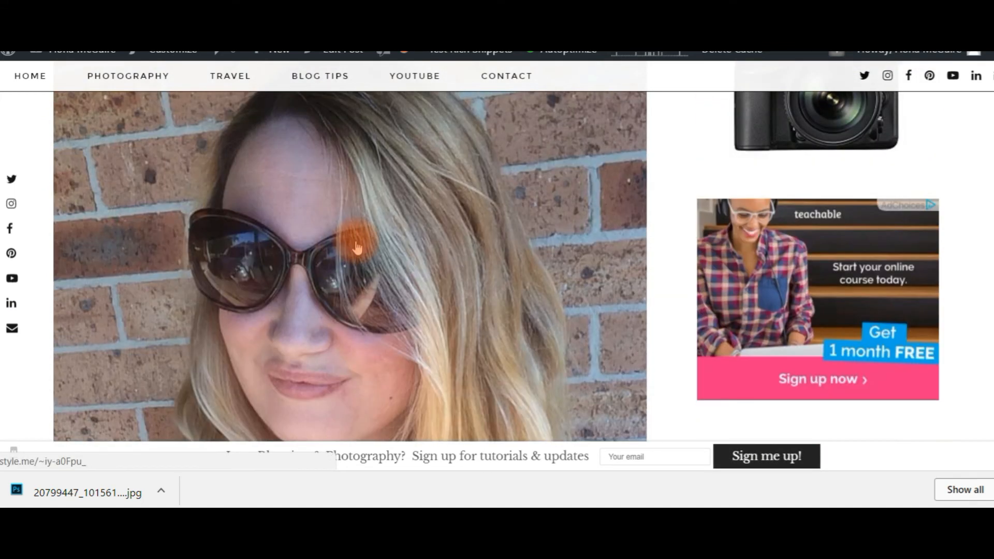
scroll(up, 3)
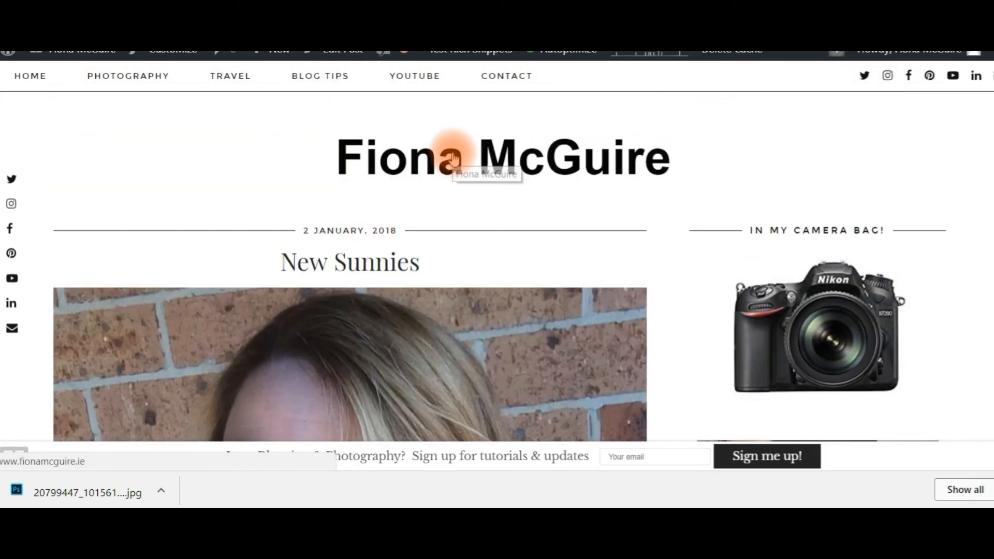